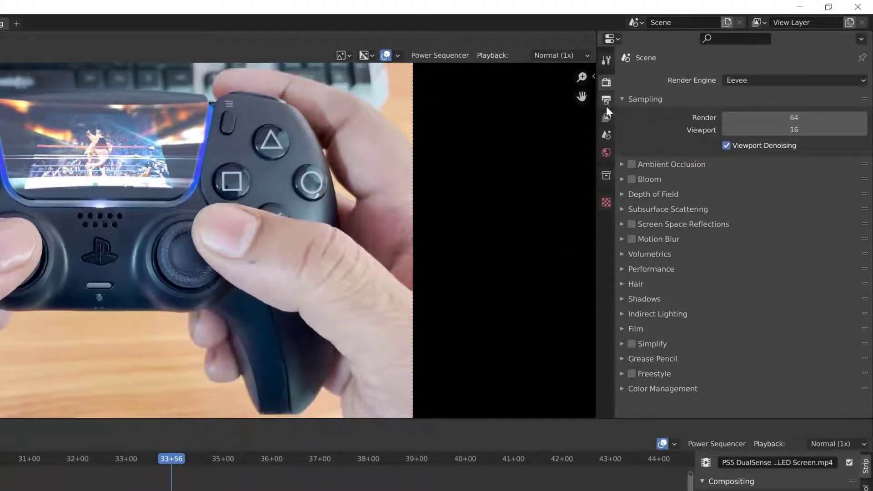
Show the Output Properties: 1920×1080 at 60 fps, frames 1–4000, PNG to /tmp
left_click(606, 100)
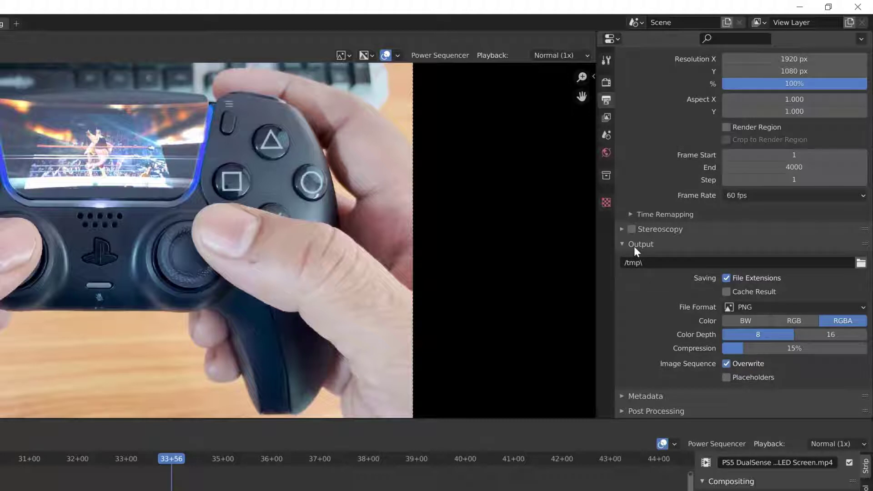
mouse_move(738, 316)
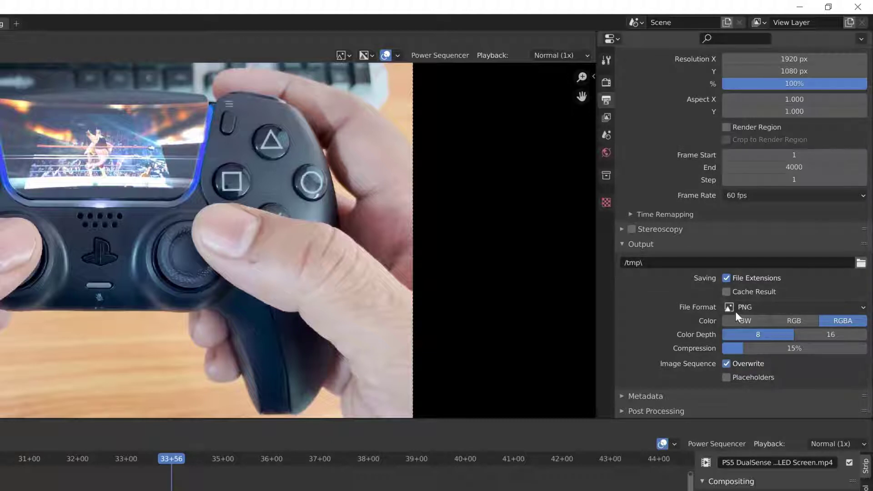
Switch the output file format from PNG to FFmpeg Video
left_click(791, 307)
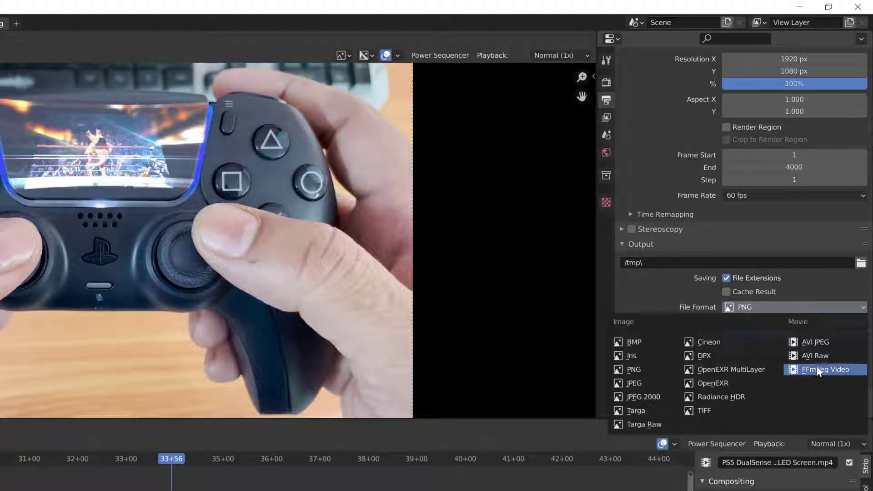
left_click(825, 369)
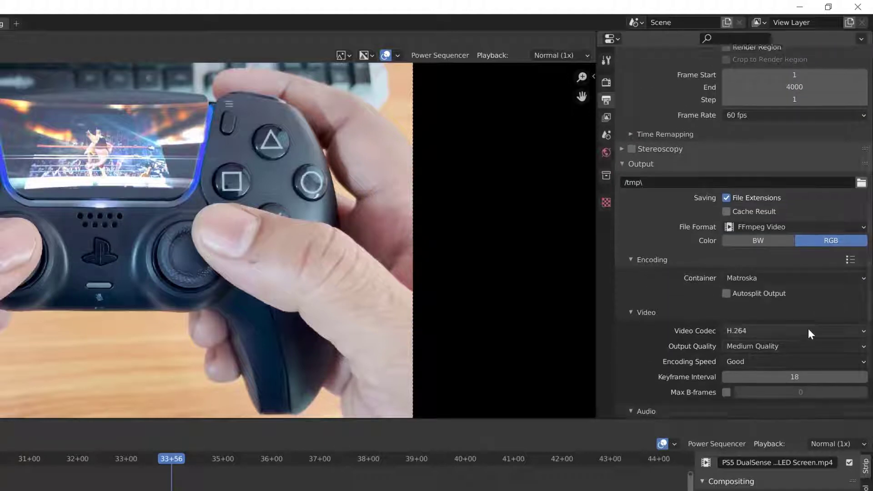
In the Encoding audio settings, try MP3 then settle on AAC as the audio codec
scroll("down", 3)
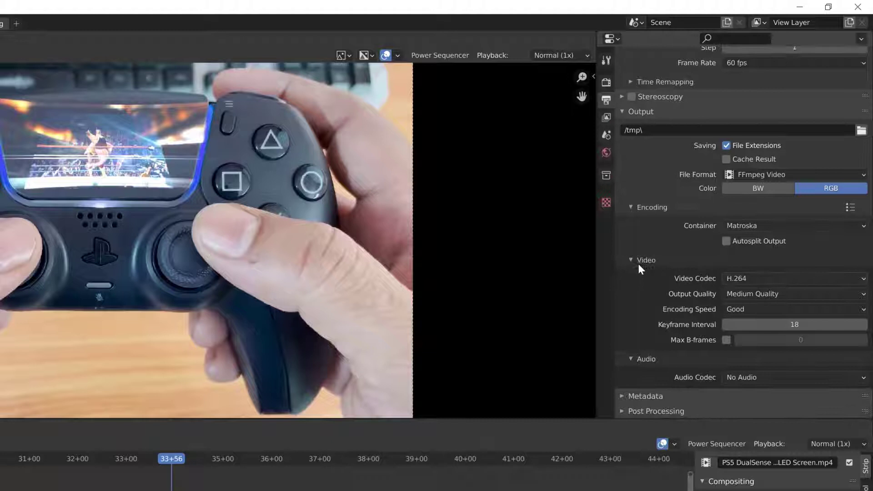
mouse_move(648, 370)
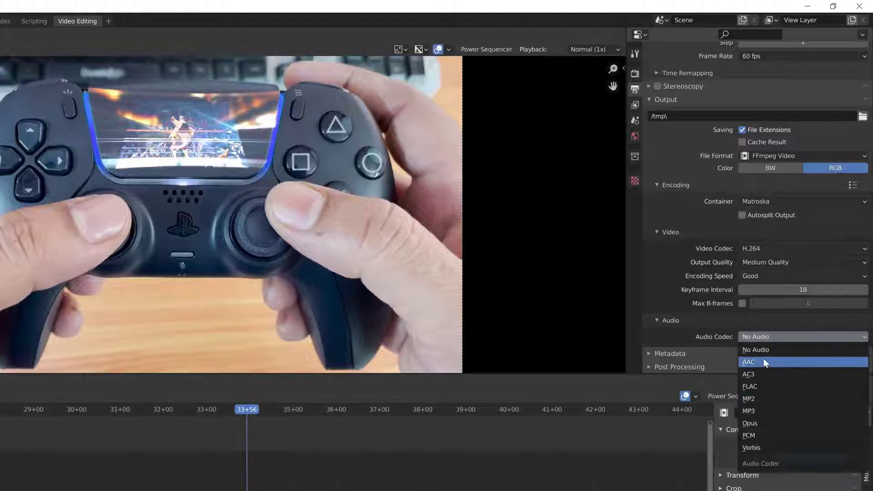
left_click(749, 362)
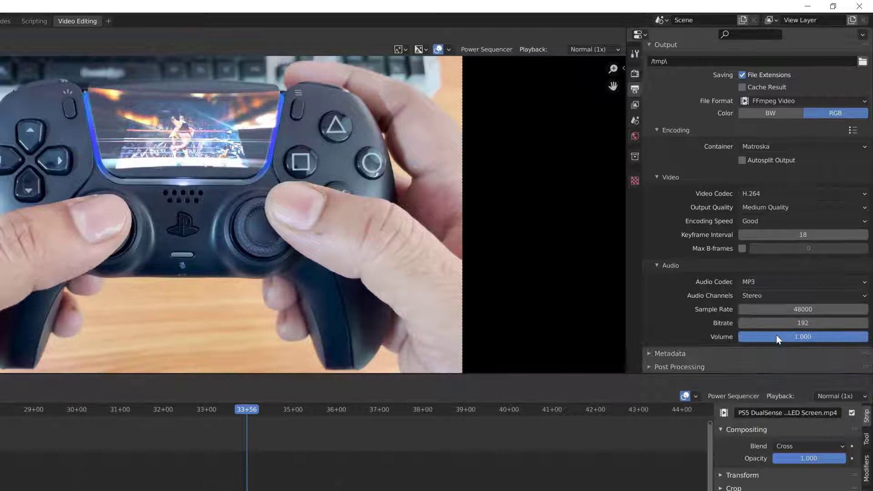
left_click(802, 282)
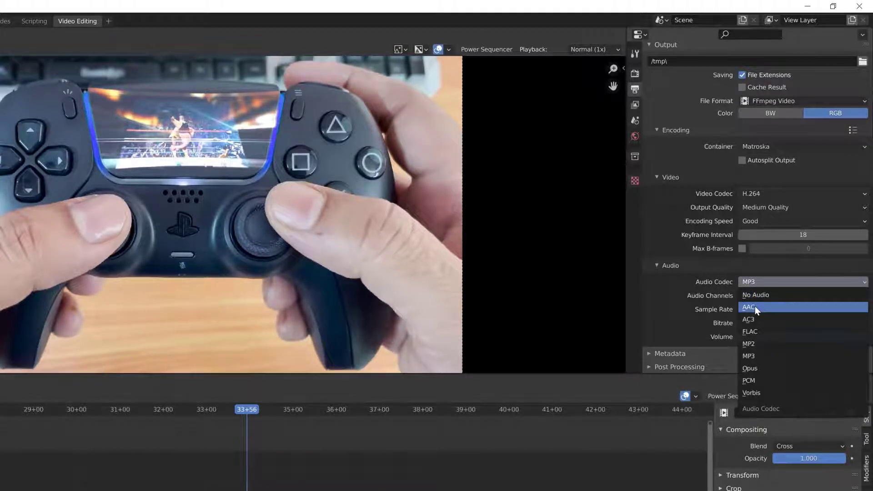
left_click(749, 307)
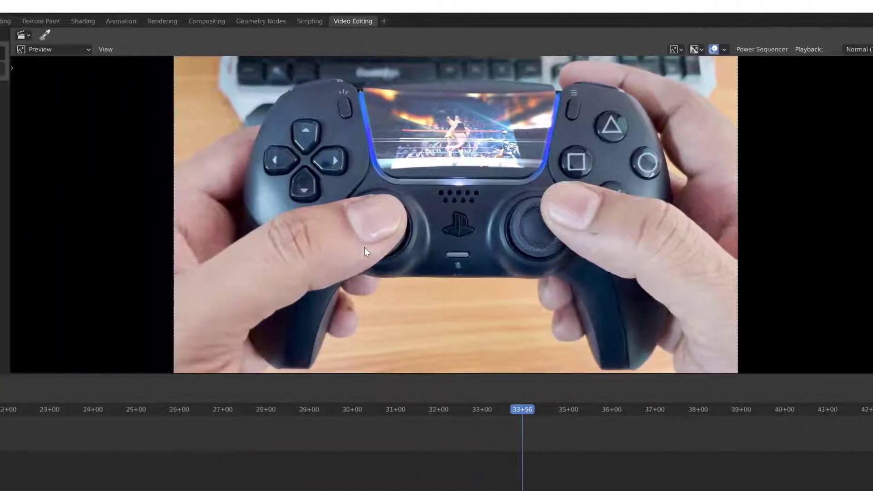
Render a still image of the current frame, close it, then render the full animation
left_click(66, 20)
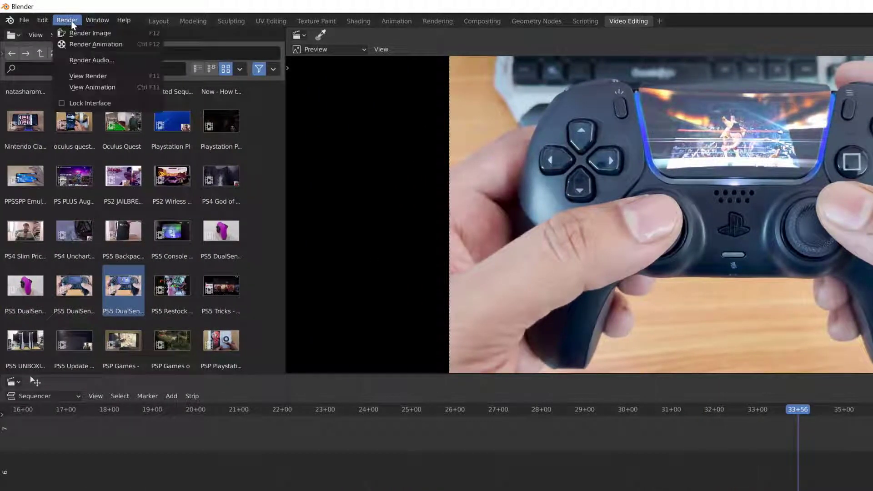
mouse_move(89, 33)
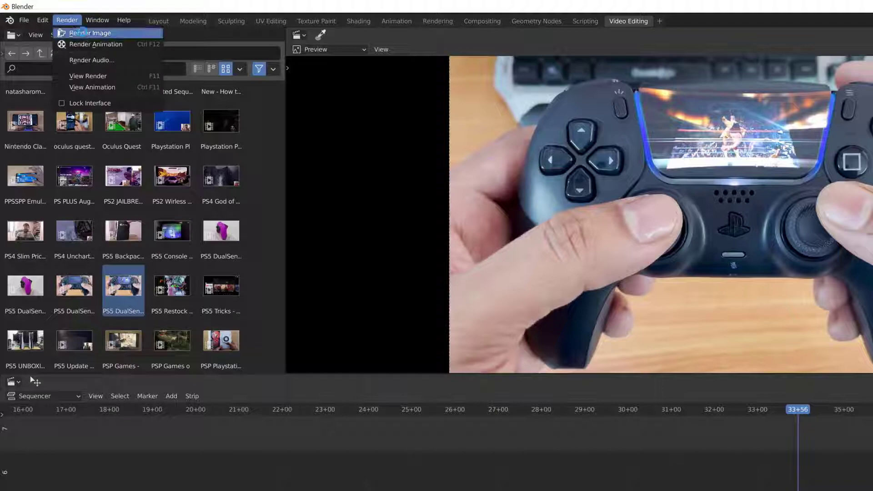
left_click(90, 33)
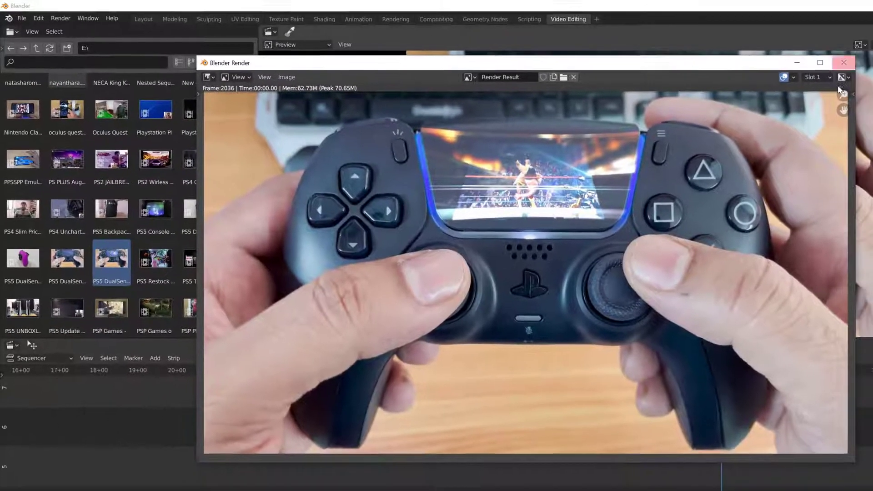
left_click(60, 18)
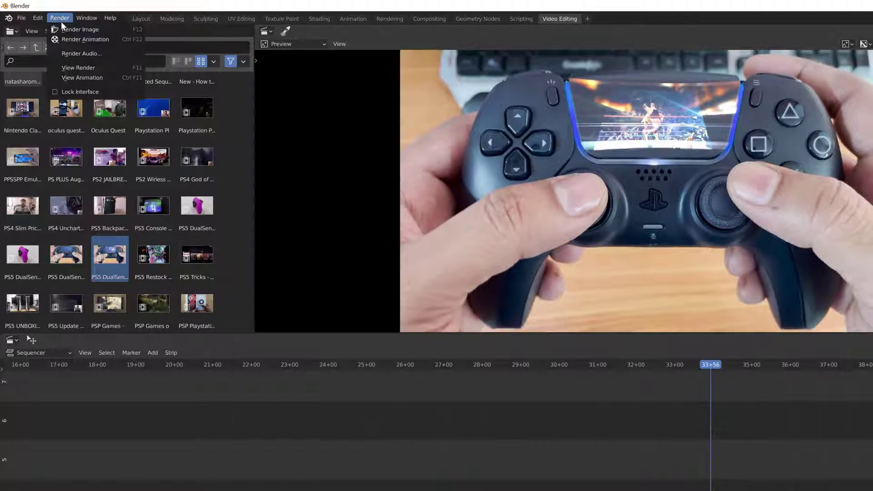
mouse_move(85, 39)
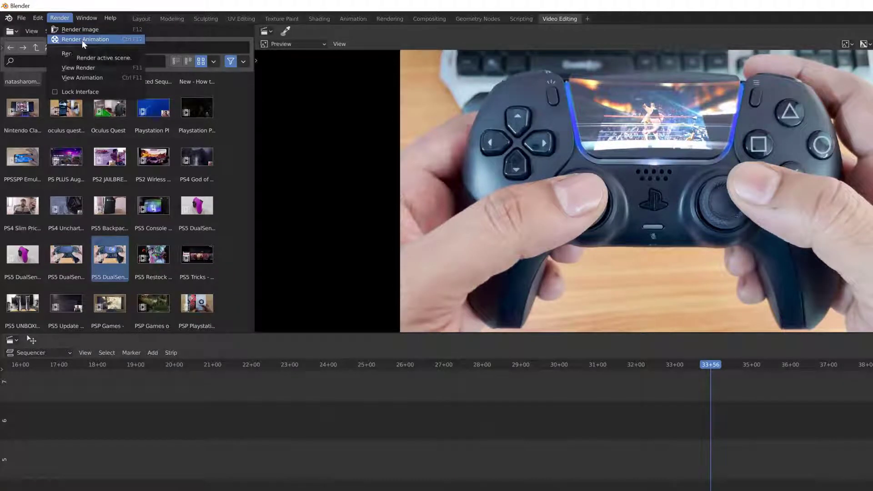
left_click(85, 39)
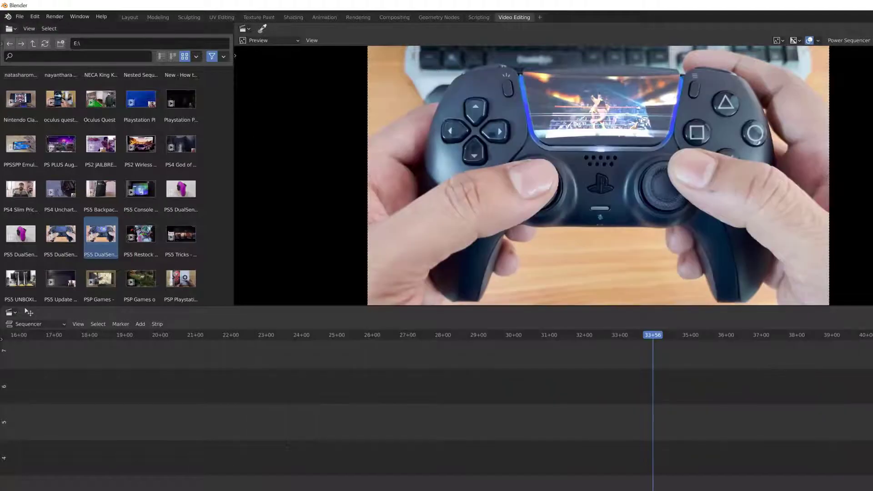
left_click(814, 230)
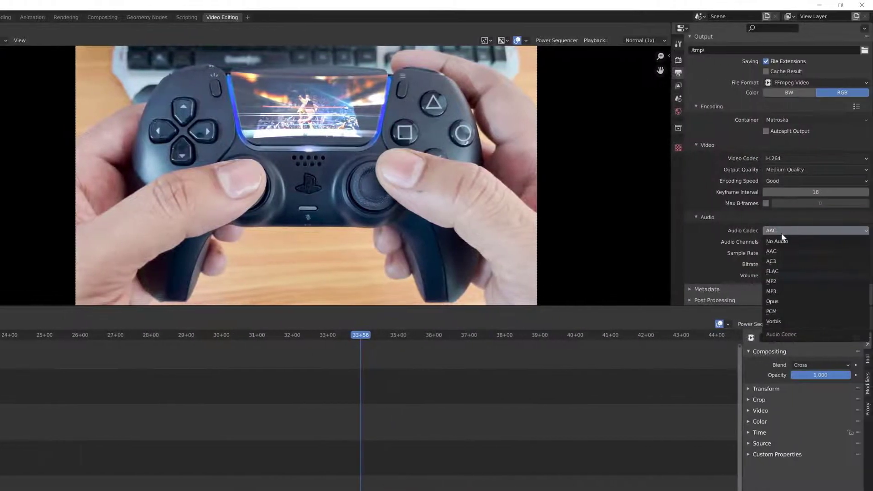
Set the audio codec to No Audio and browse the output folder with 0001-4000.mkv
left_click(777, 241)
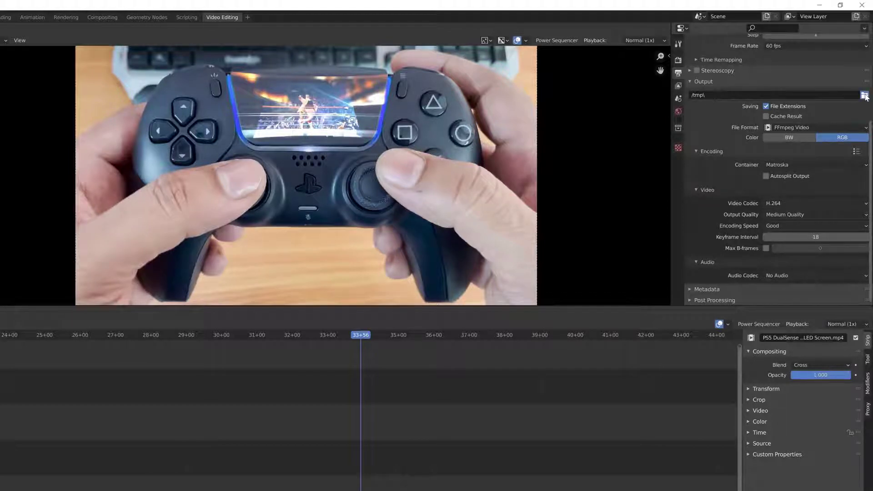
left_click(864, 95)
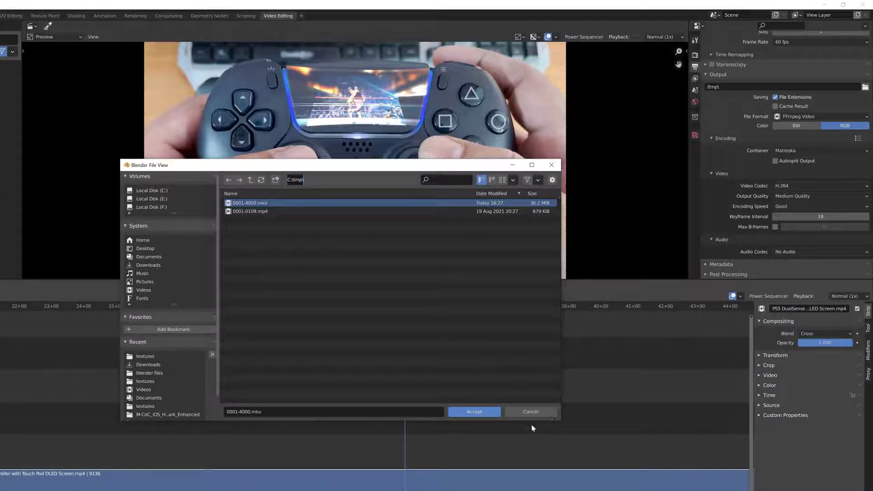
Cancel the File View dialog, leaving the output path unchanged
left_click(474, 412)
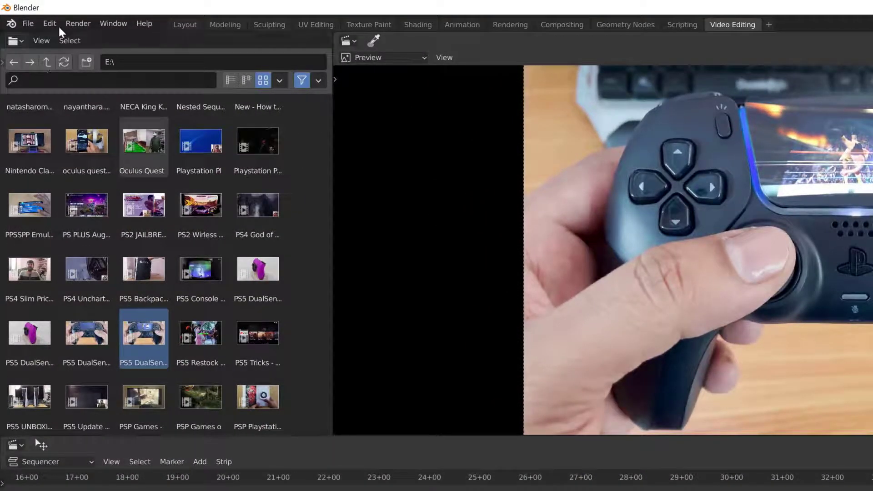
Start an audio mixdown to the Desktop with the container set to mp3
left_click(77, 23)
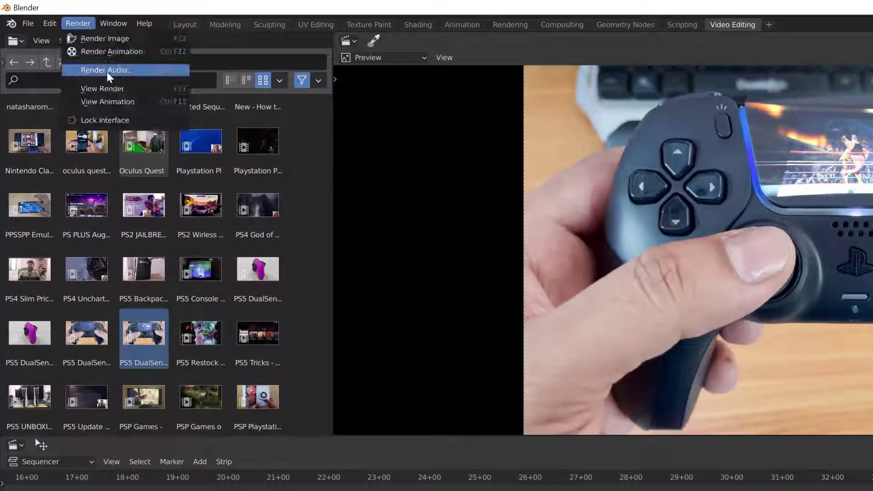
left_click(105, 70)
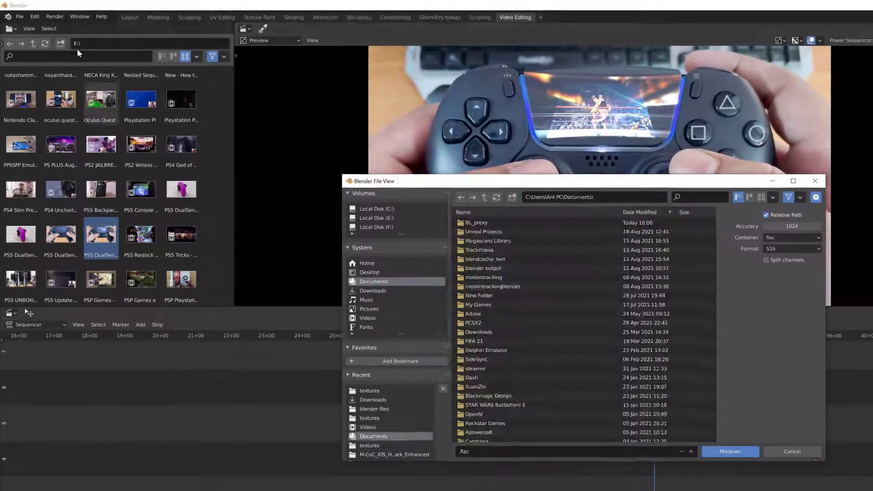
left_click(370, 272)
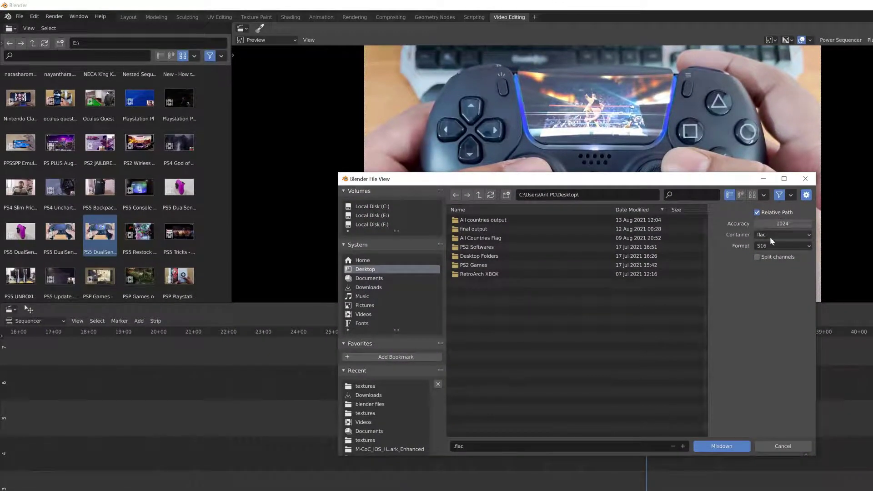
left_click(782, 235)
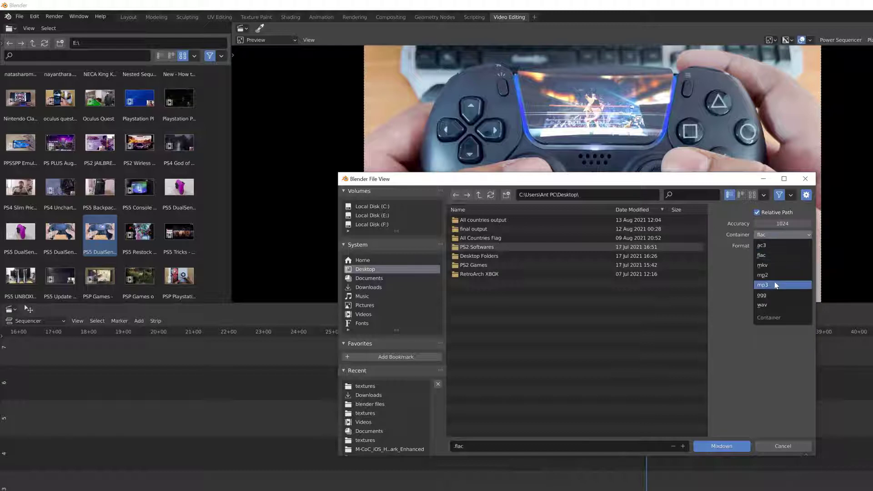
left_click(763, 285)
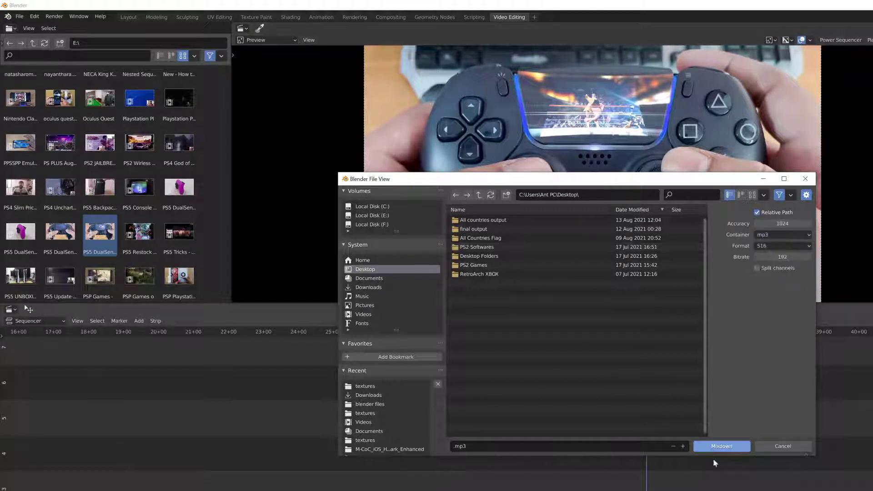